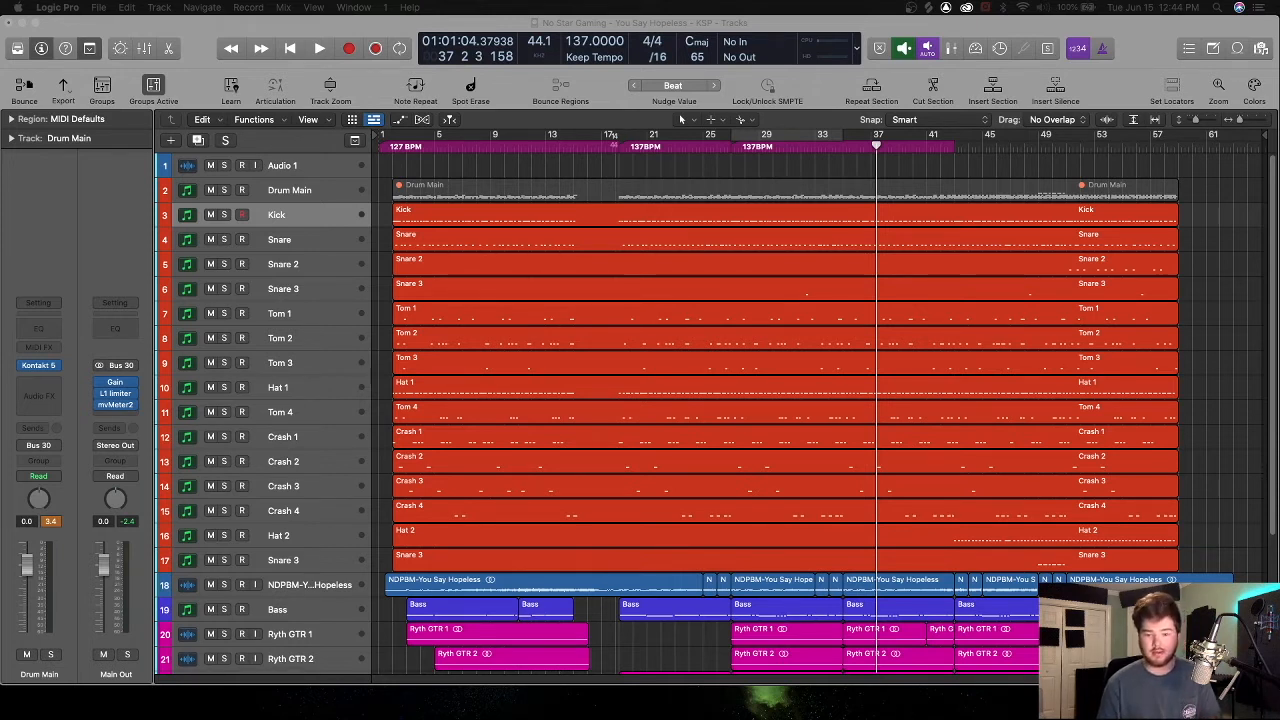
mouse_move(1220, 196)
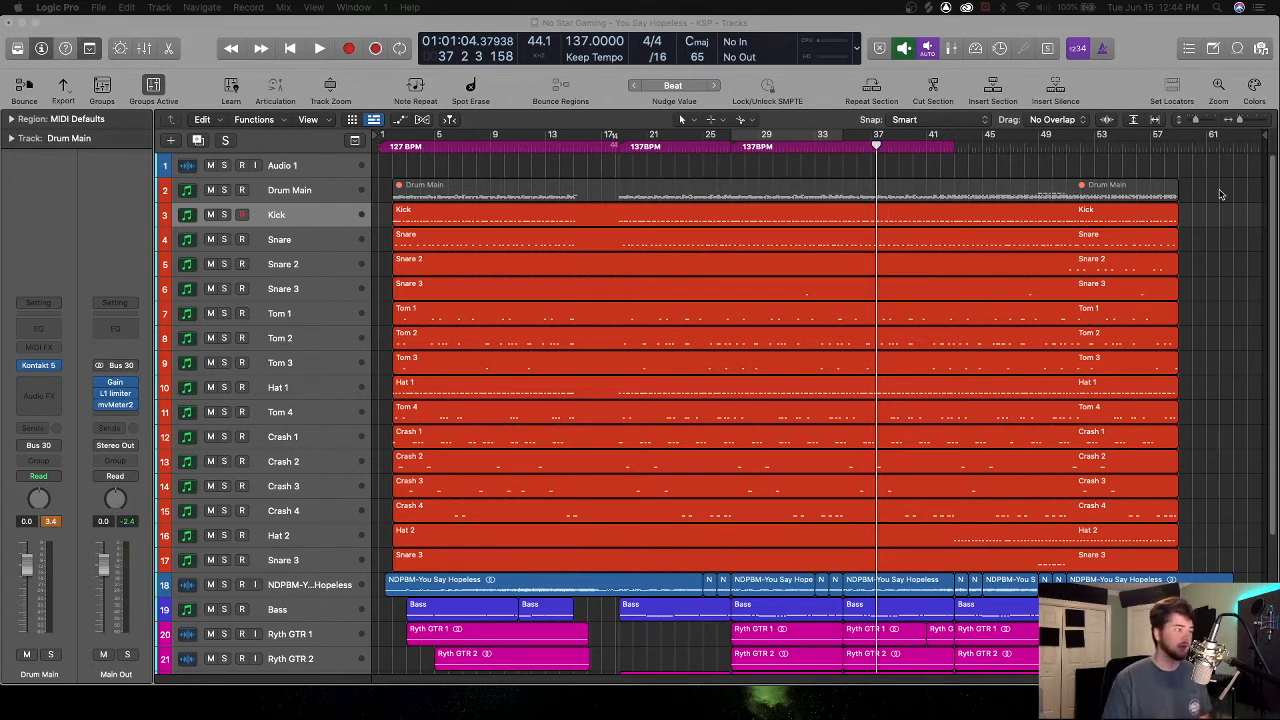
- Play the song from bars 28 and 19, dismissing the system overload warnings each time
click(744, 146)
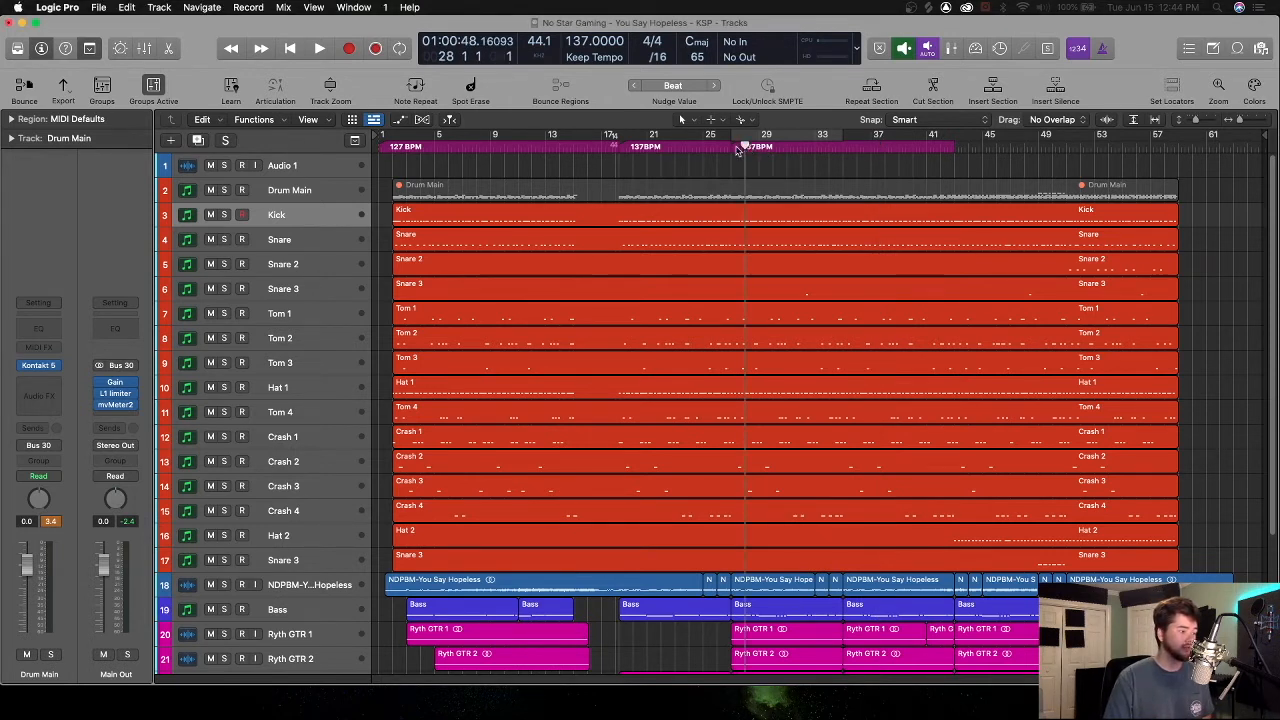
click(318, 48)
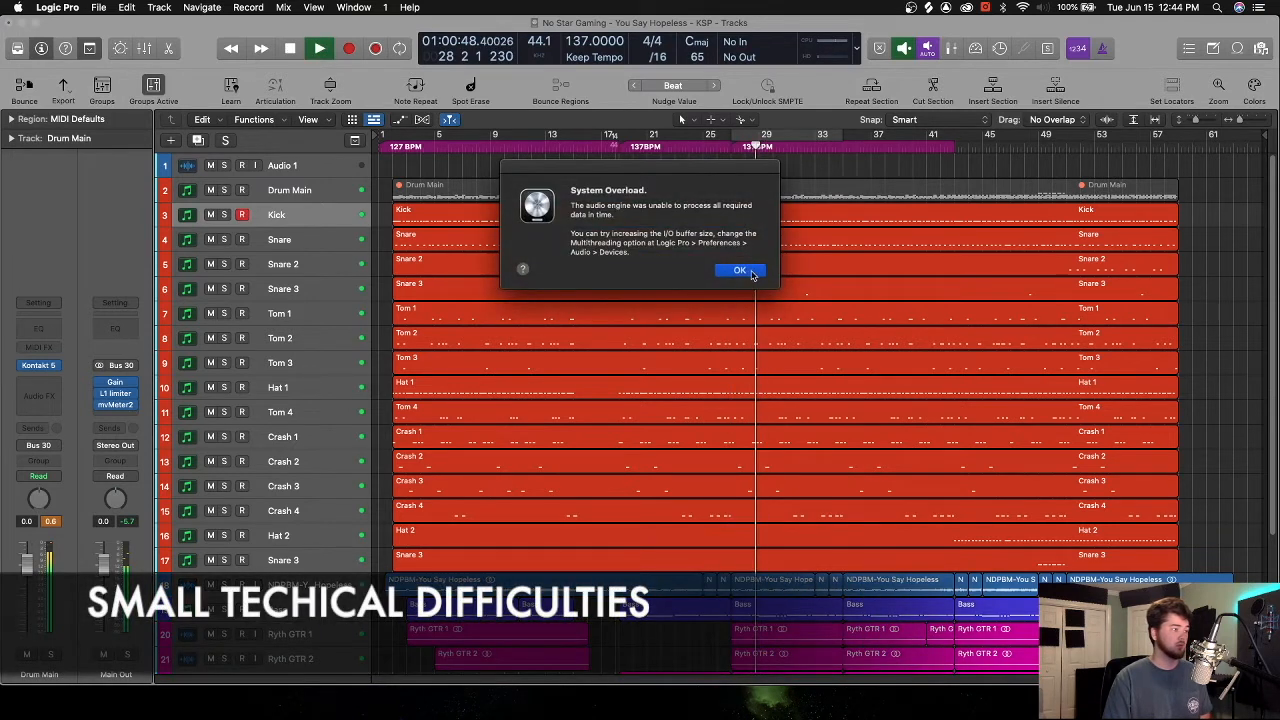
click(740, 270)
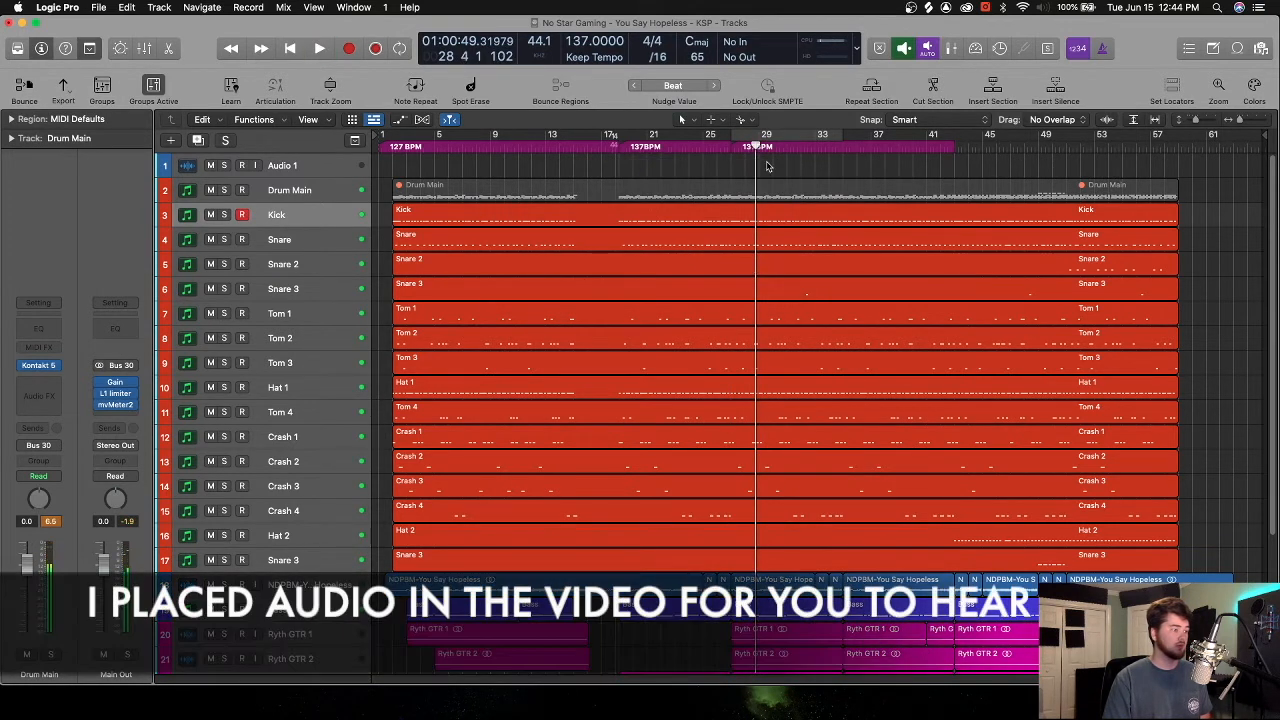
click(620, 146)
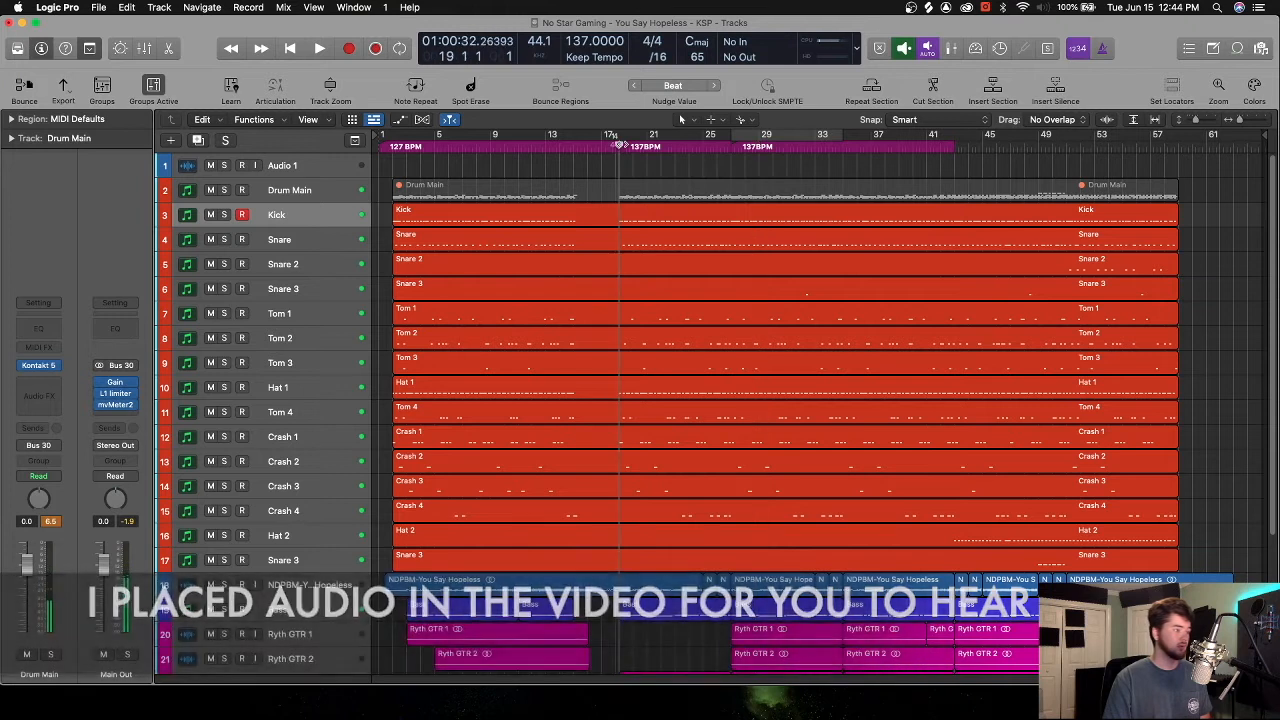
click(318, 48)
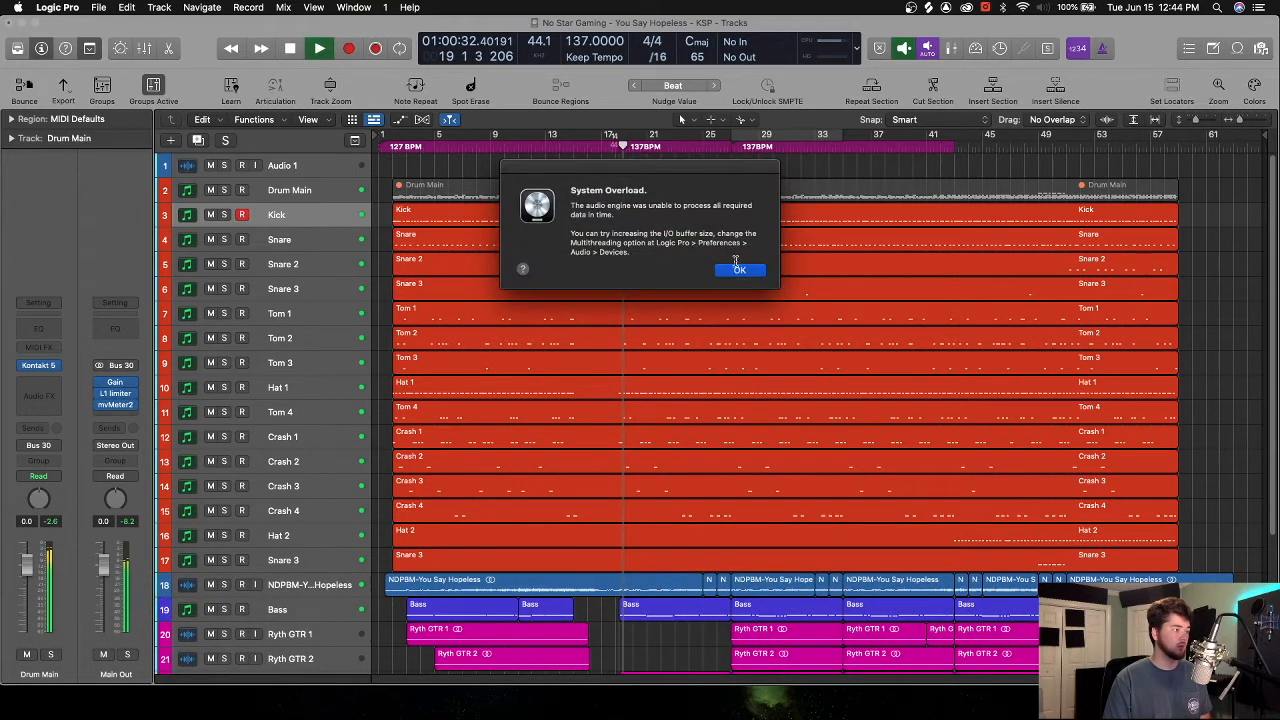
click(740, 270)
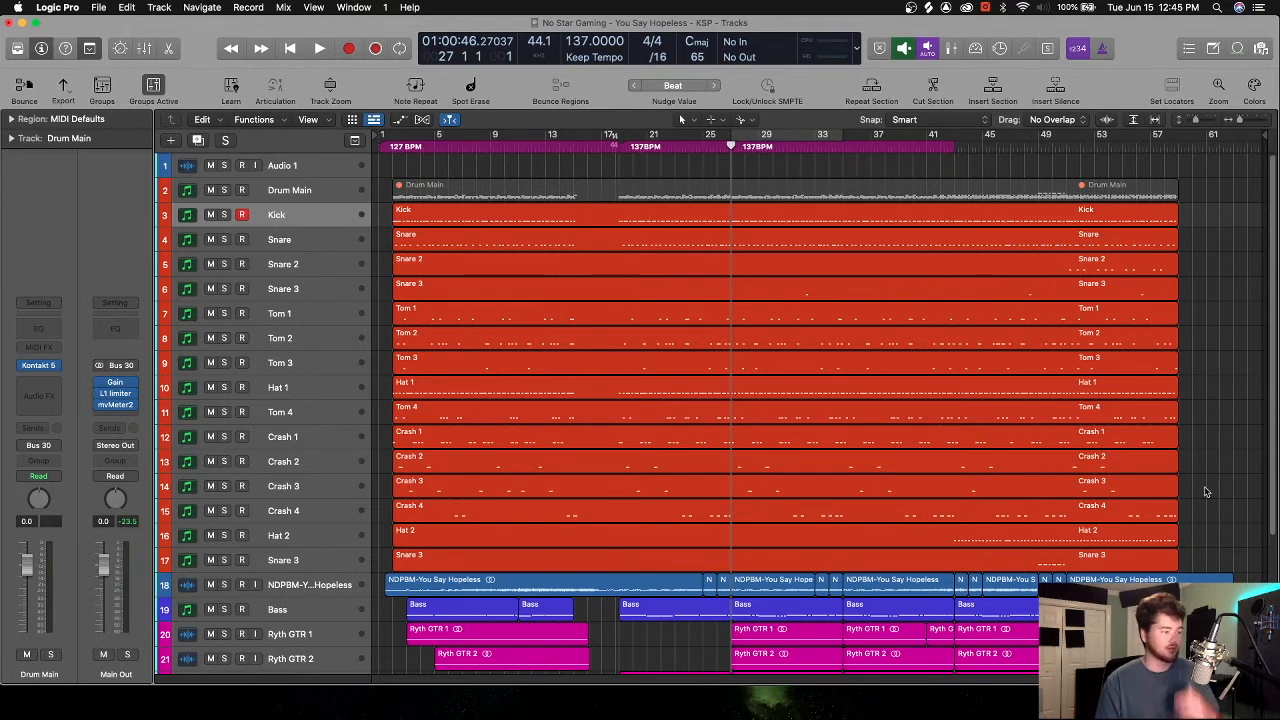
mouse_move(308, 198)
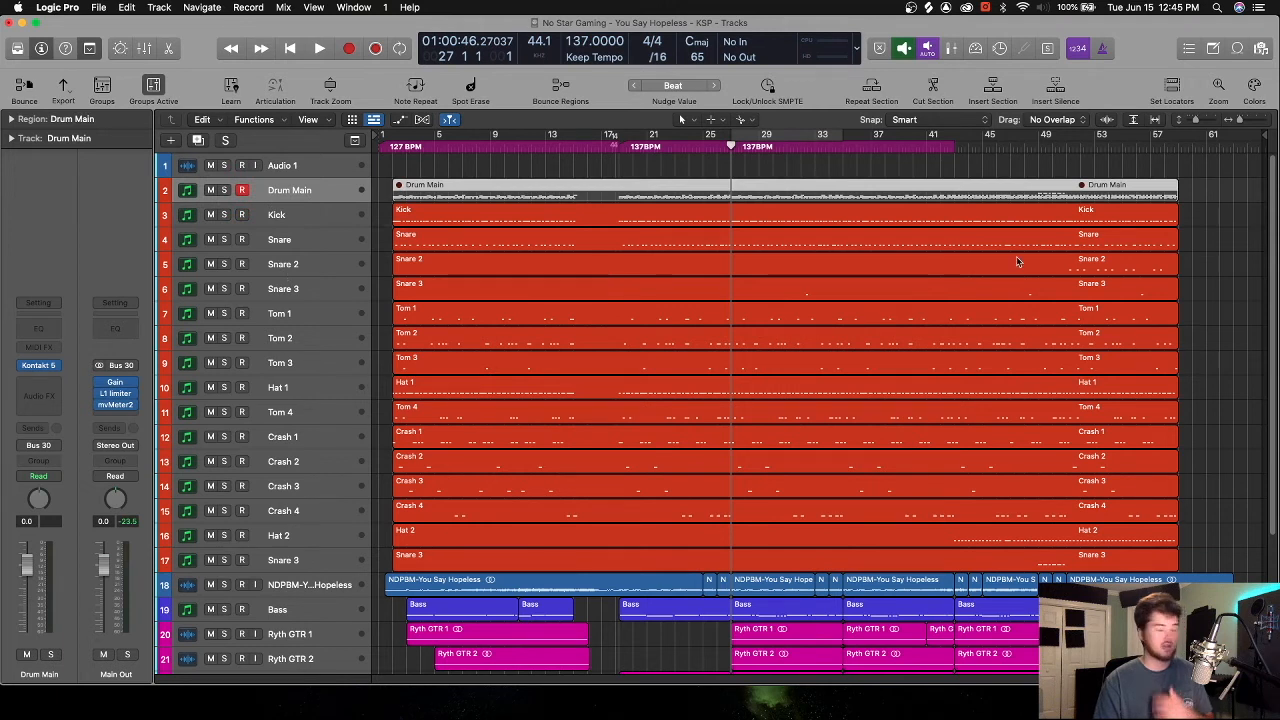
mouse_move(932, 278)
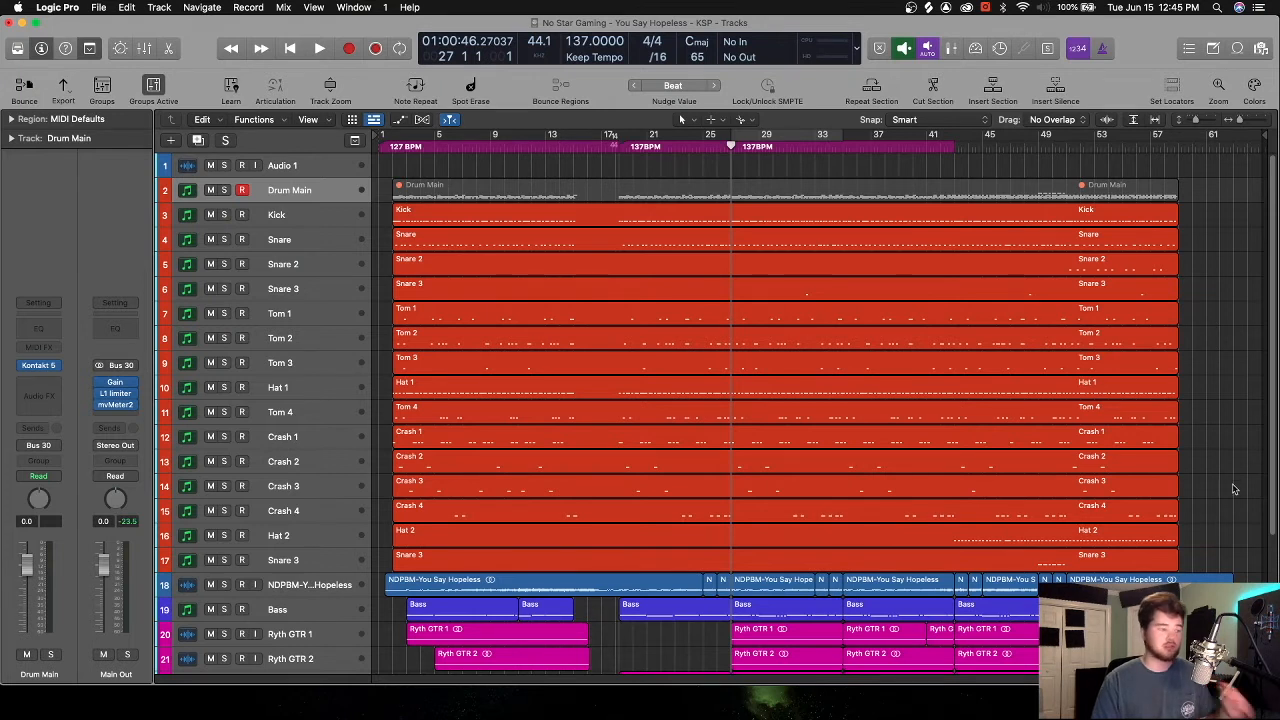
- Select the Kick track to begin gathering the drum tracks
click(276, 214)
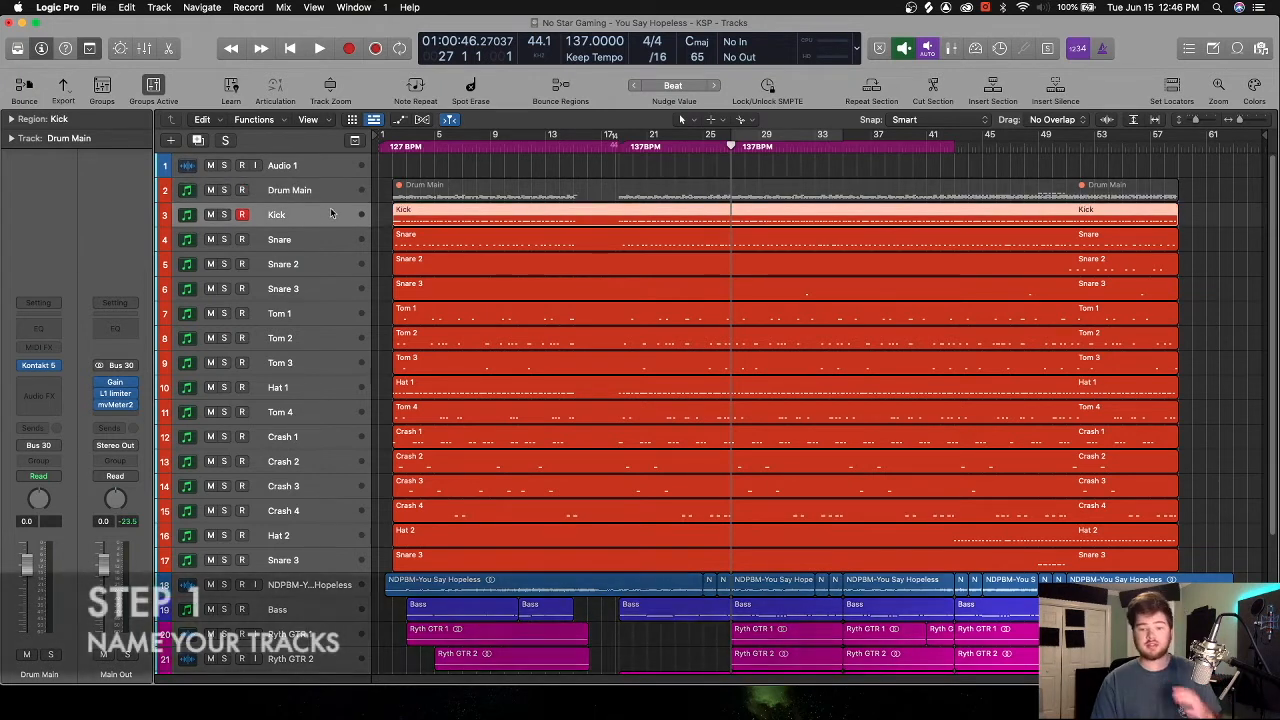
mouse_move(332, 212)
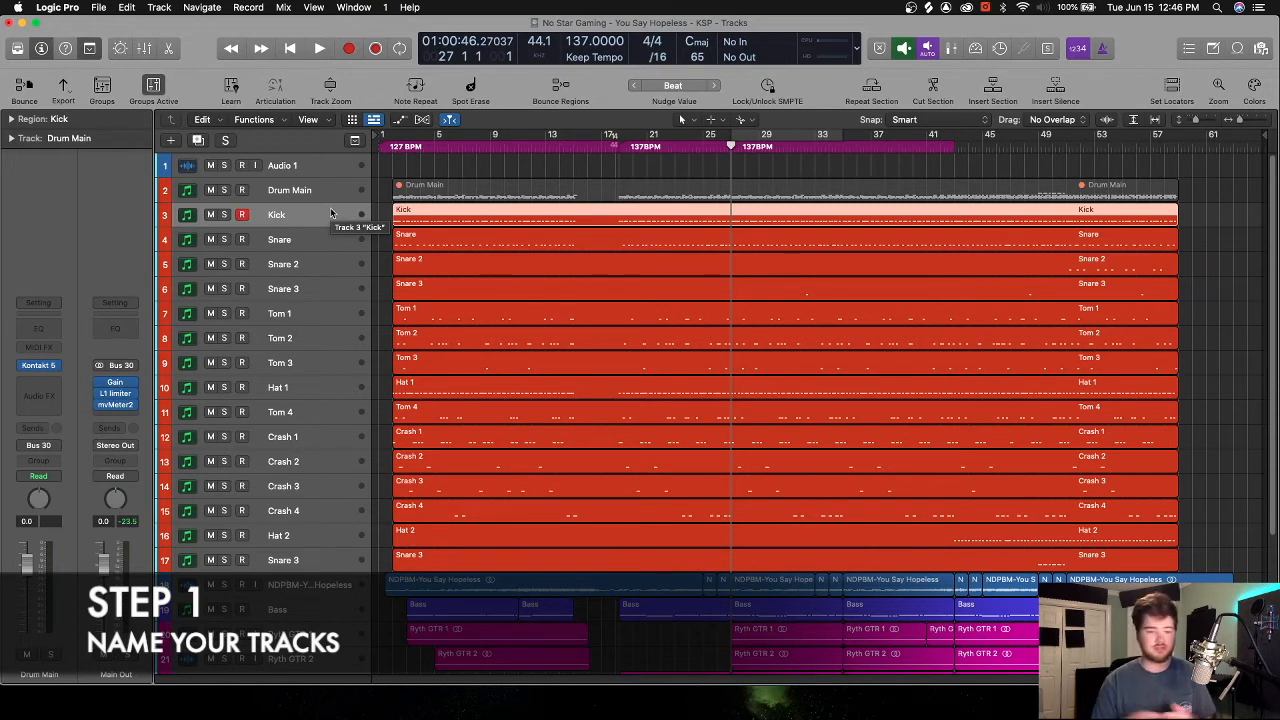
mouse_move(304, 228)
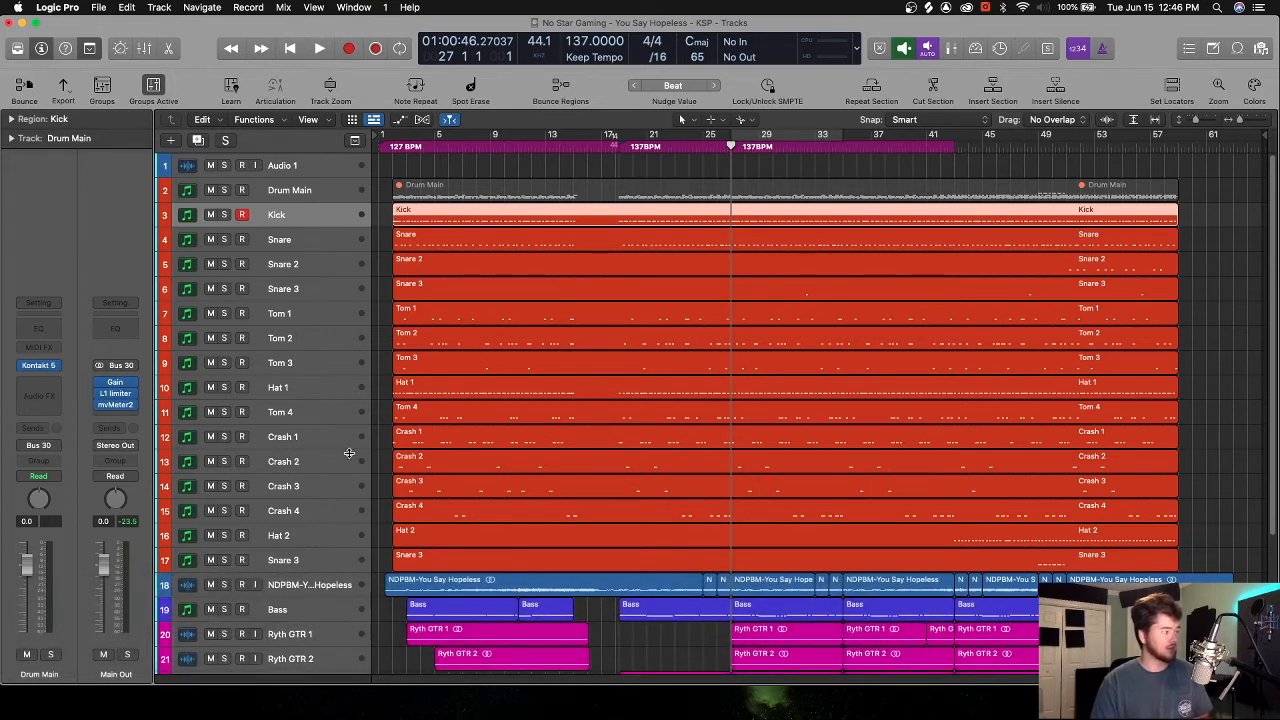
mouse_move(340, 348)
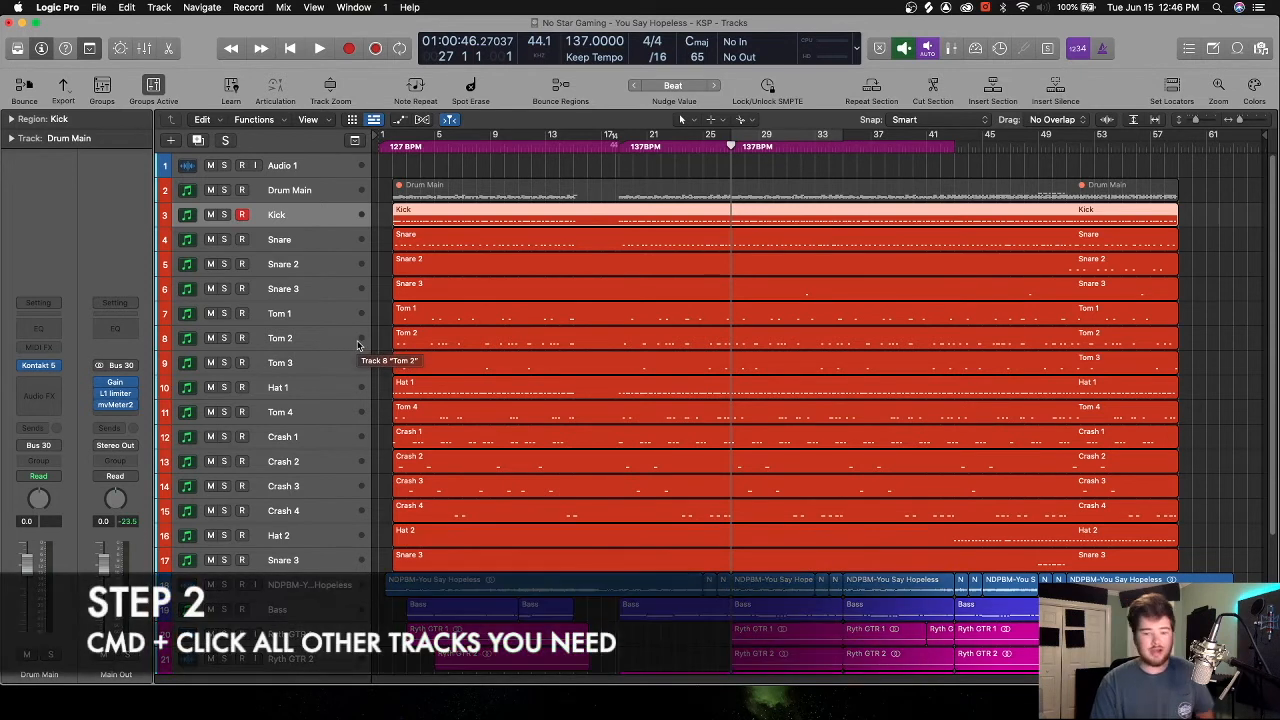
mouse_move(56, 264)
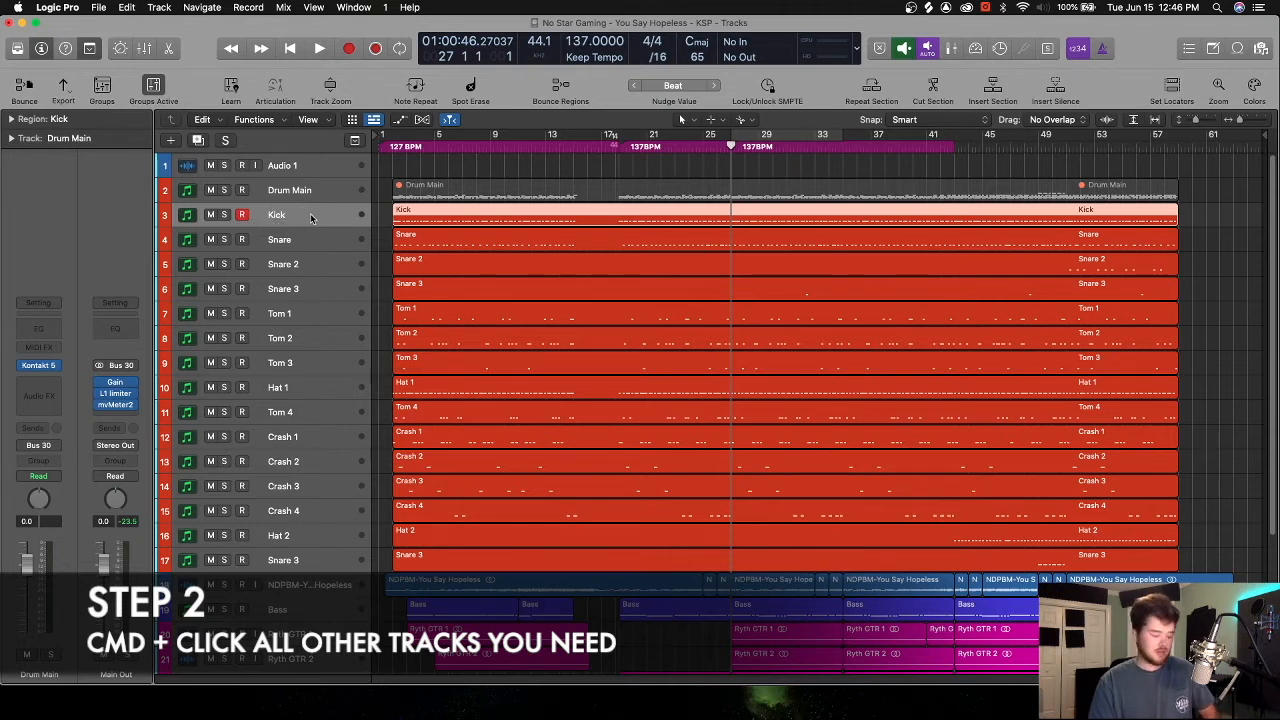
mouse_move(304, 216)
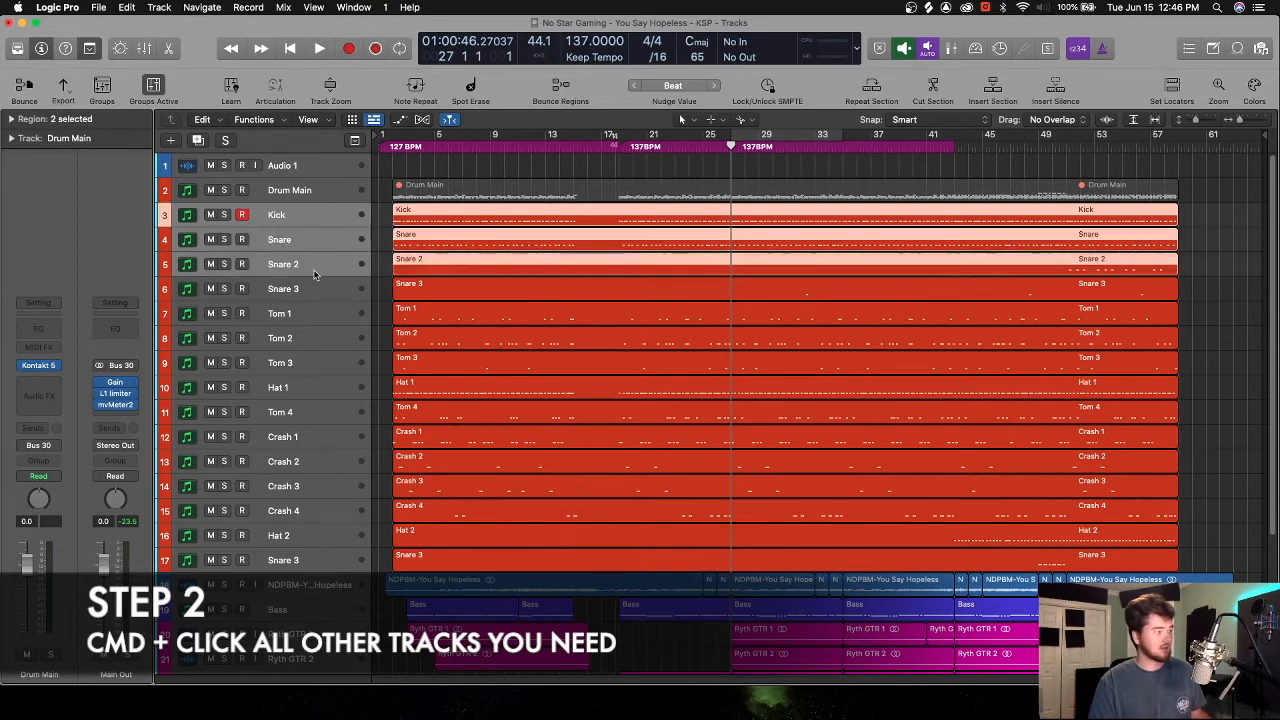
- Add the remaining drum tracks through Snare 3 to the selection and reach the File menu
click(314, 362)
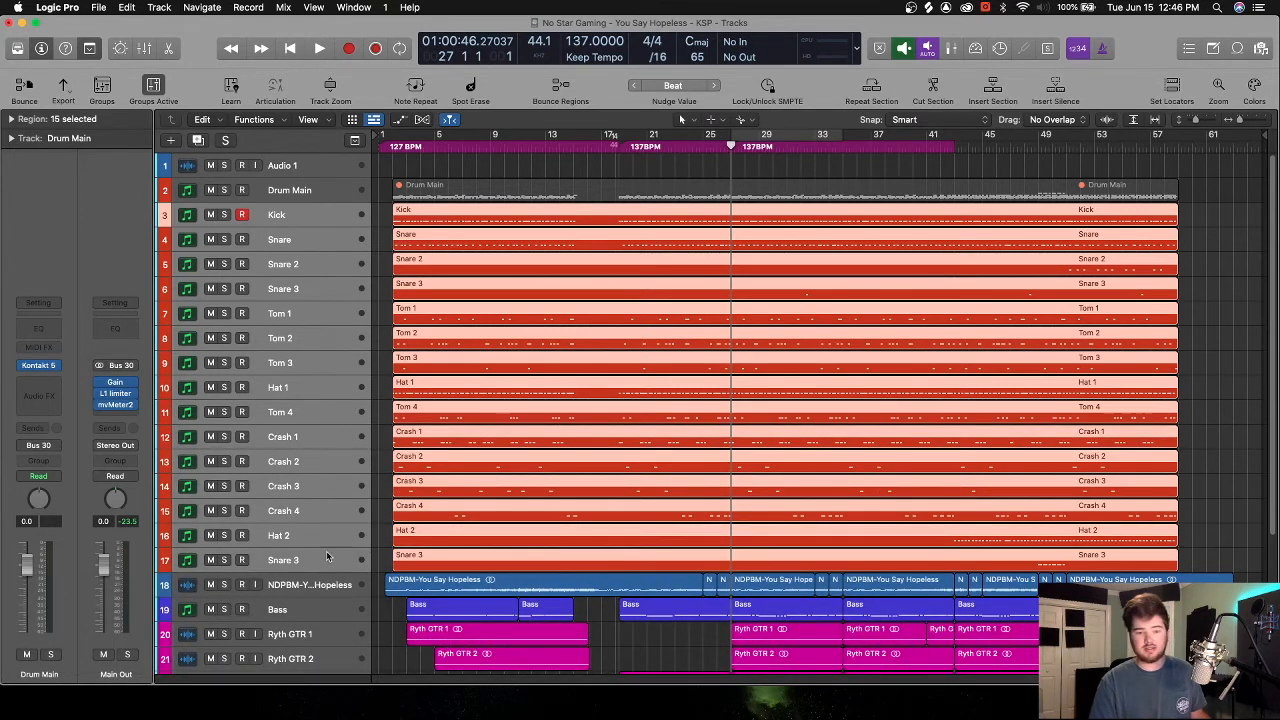
click(98, 8)
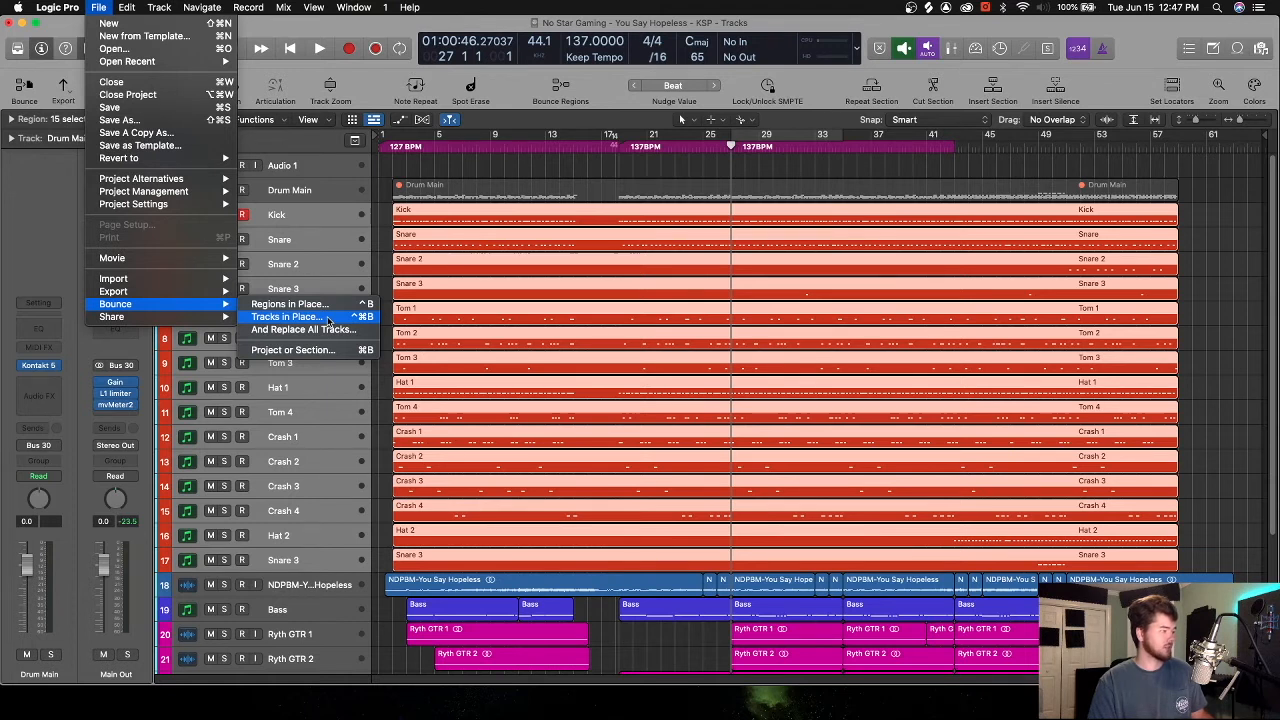
- Bounce Tracks in Place to New Tracks with volume/pan automation included, and confirm OK
click(284, 316)
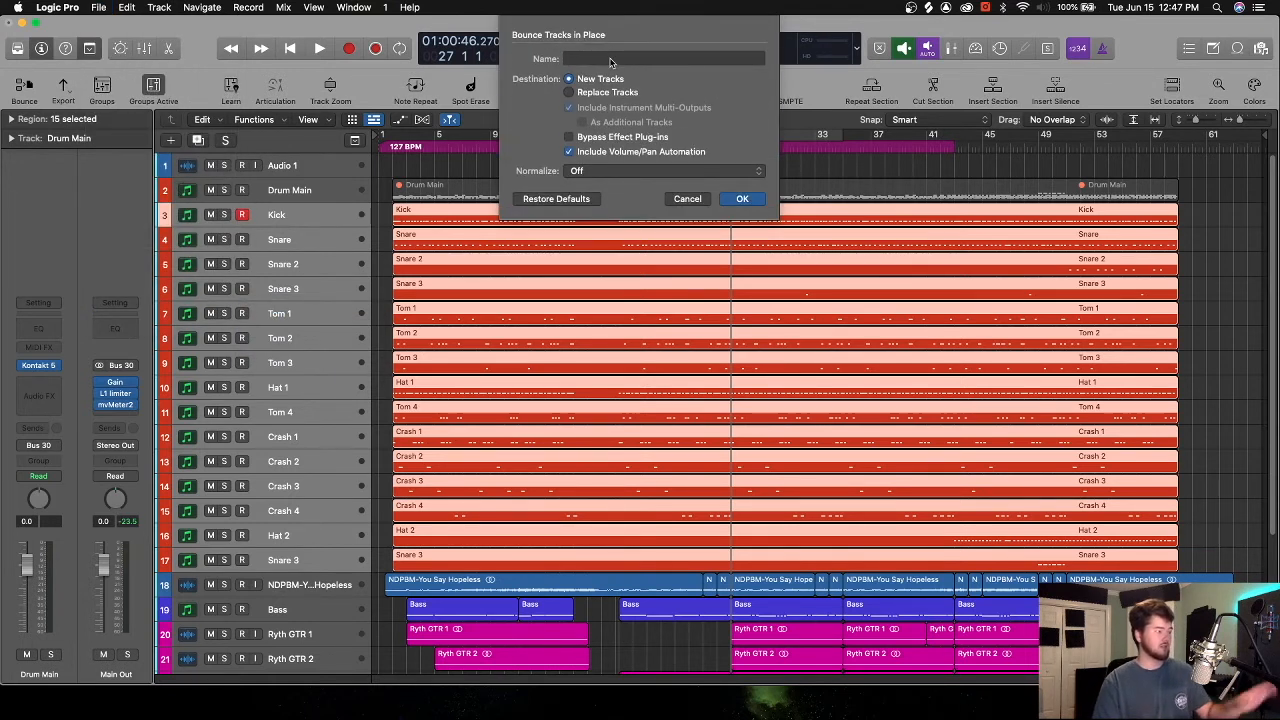
mouse_move(302, 232)
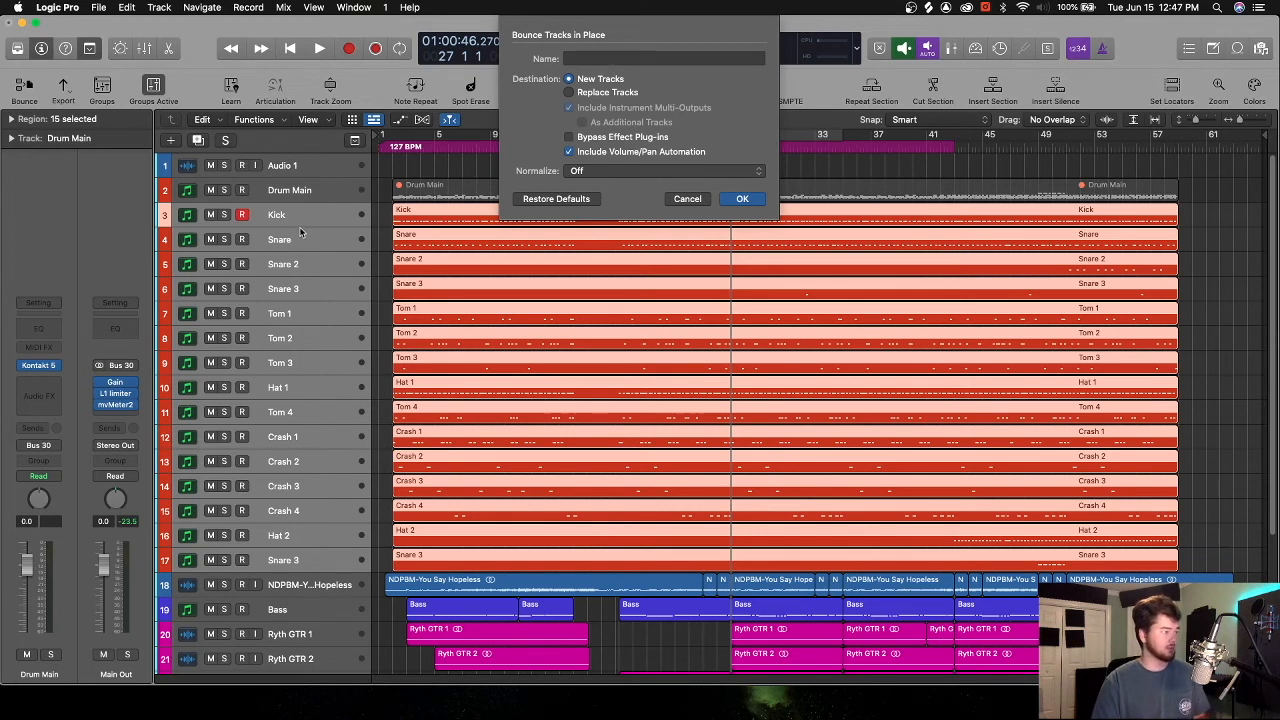
mouse_move(640, 120)
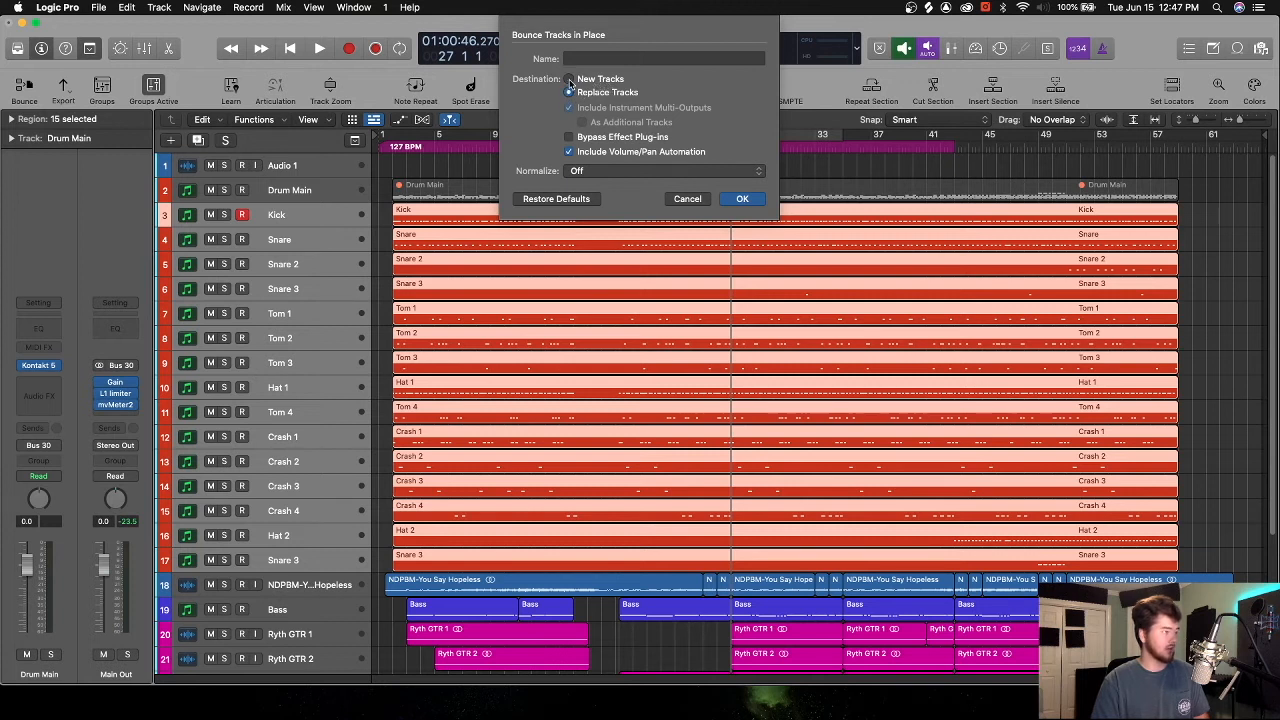
click(570, 80)
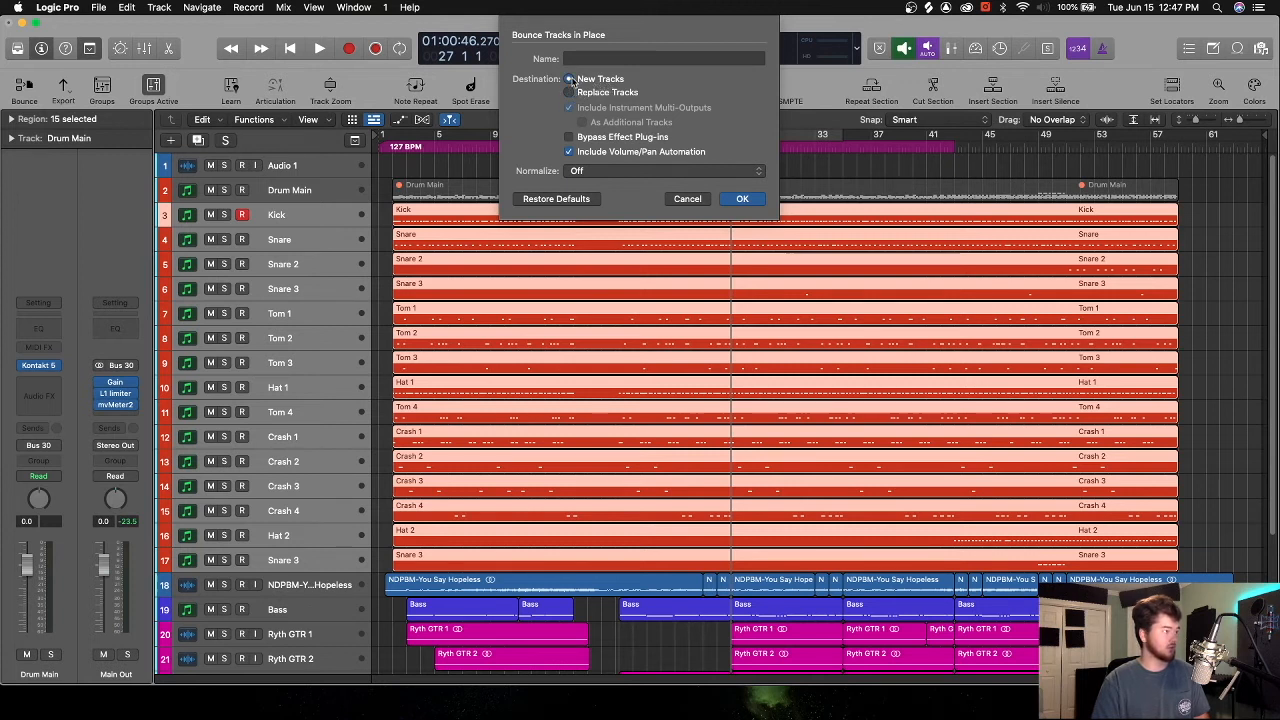
click(570, 78)
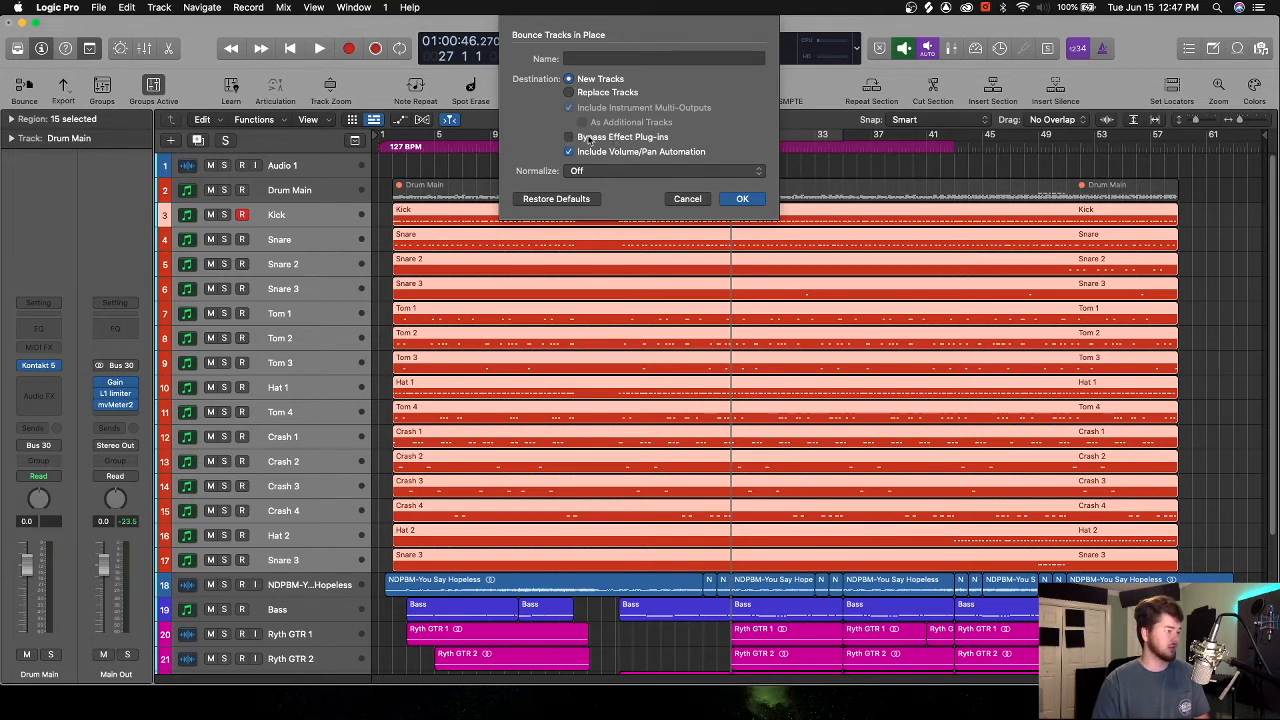
click(568, 136)
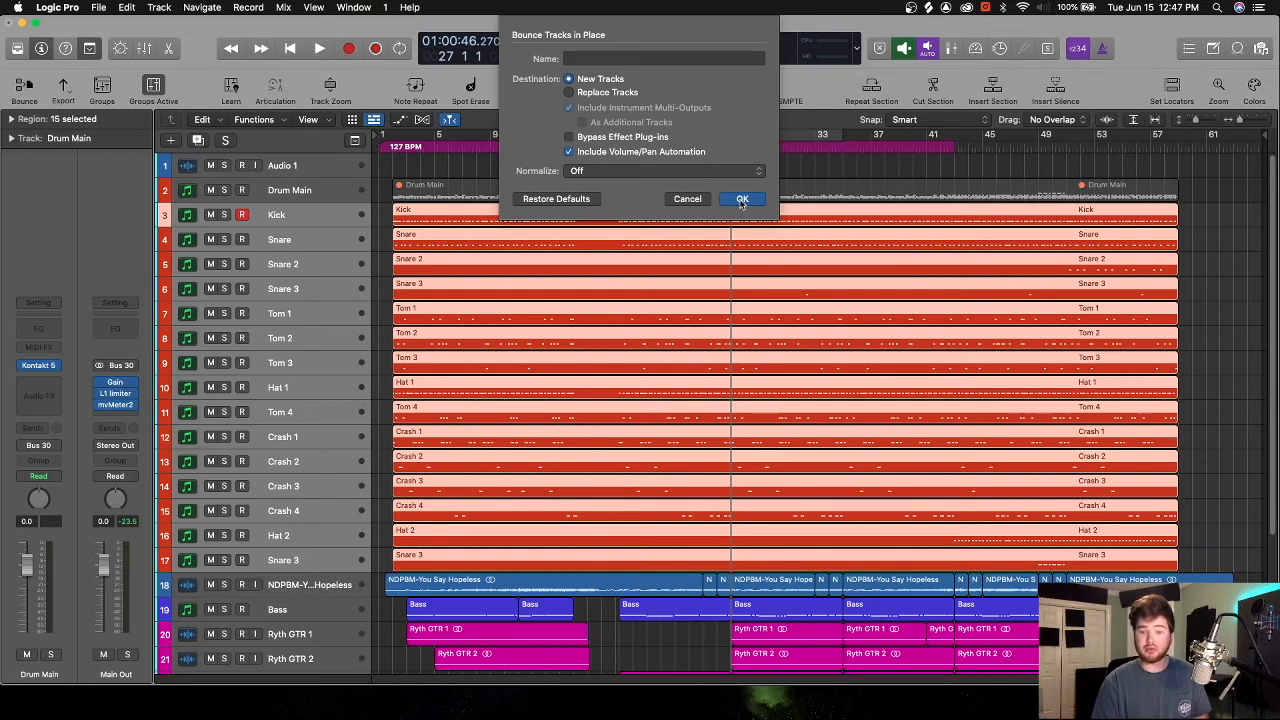
click(742, 198)
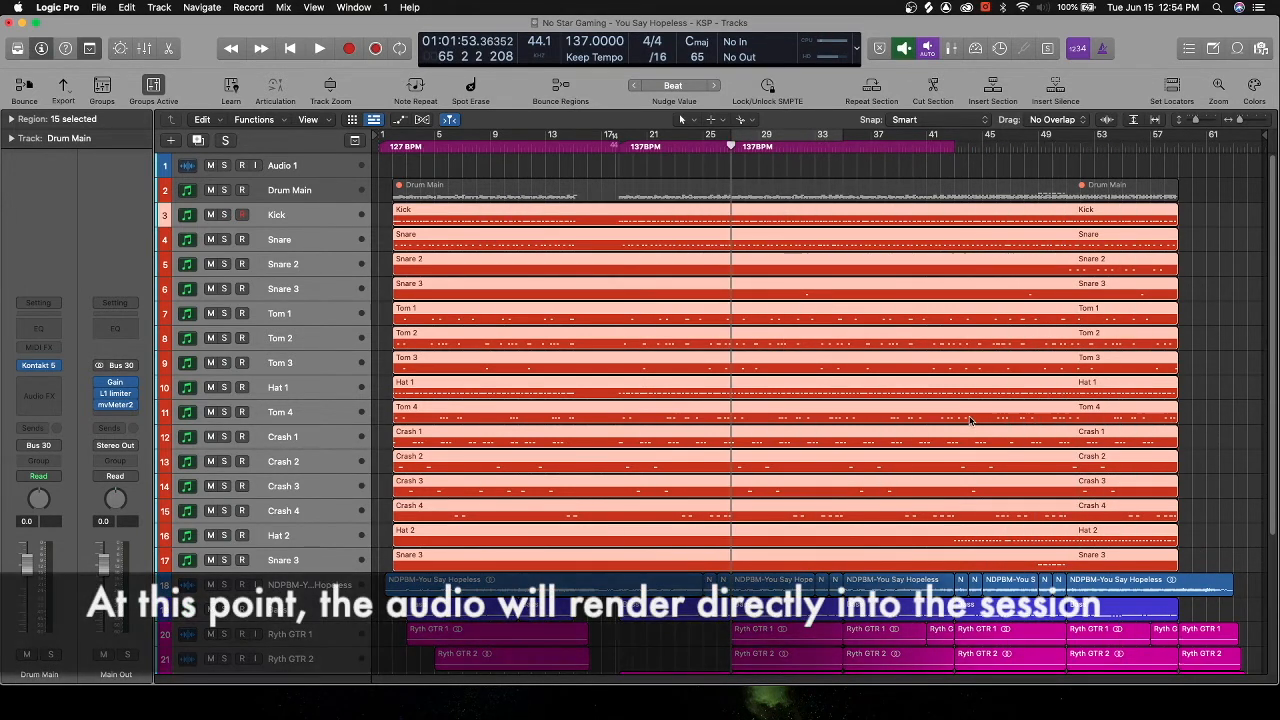
mouse_move(1172, 302)
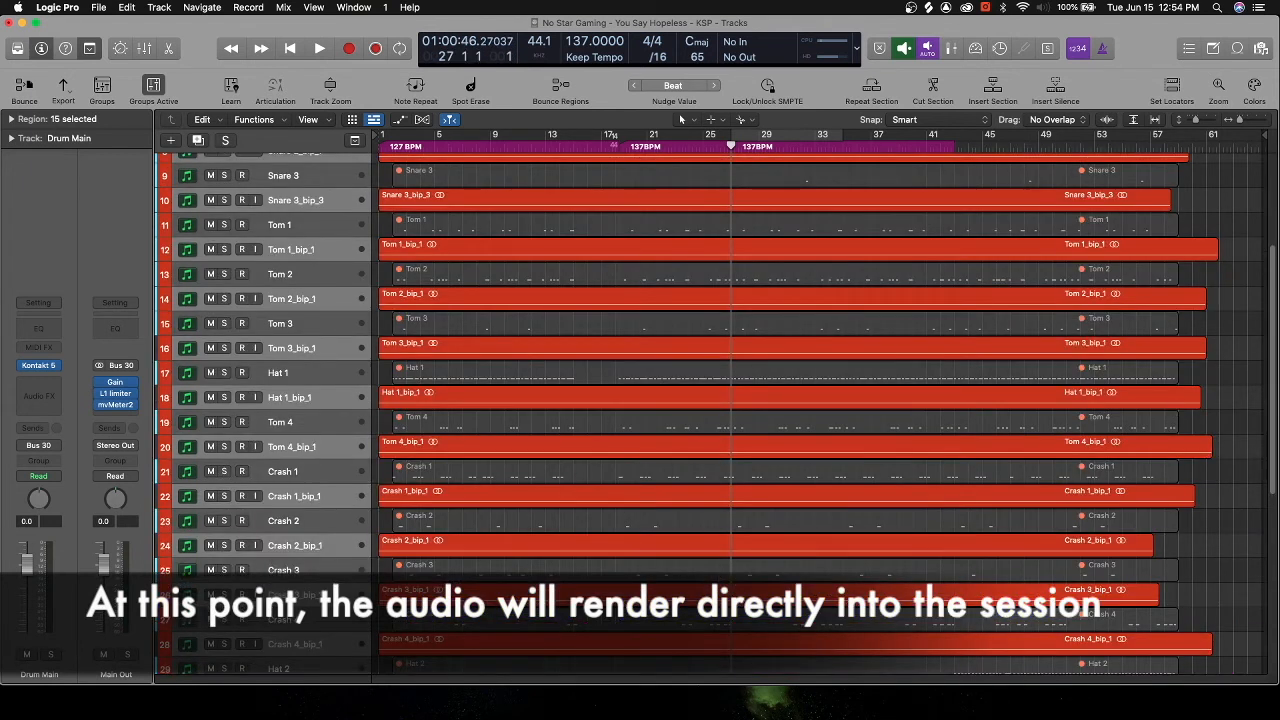
- Scroll the Tracks area to check the new _bip audio tracks beneath each drum track
scroll(down, 3)
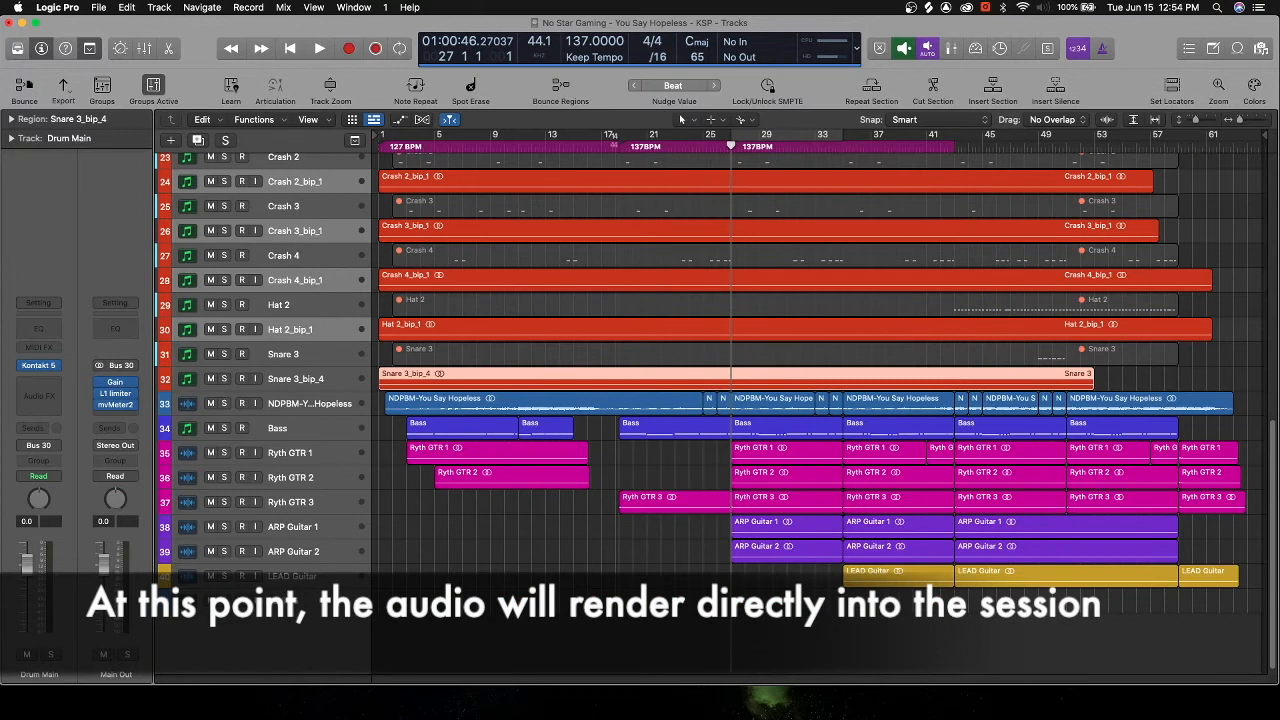
scroll(up, 3)
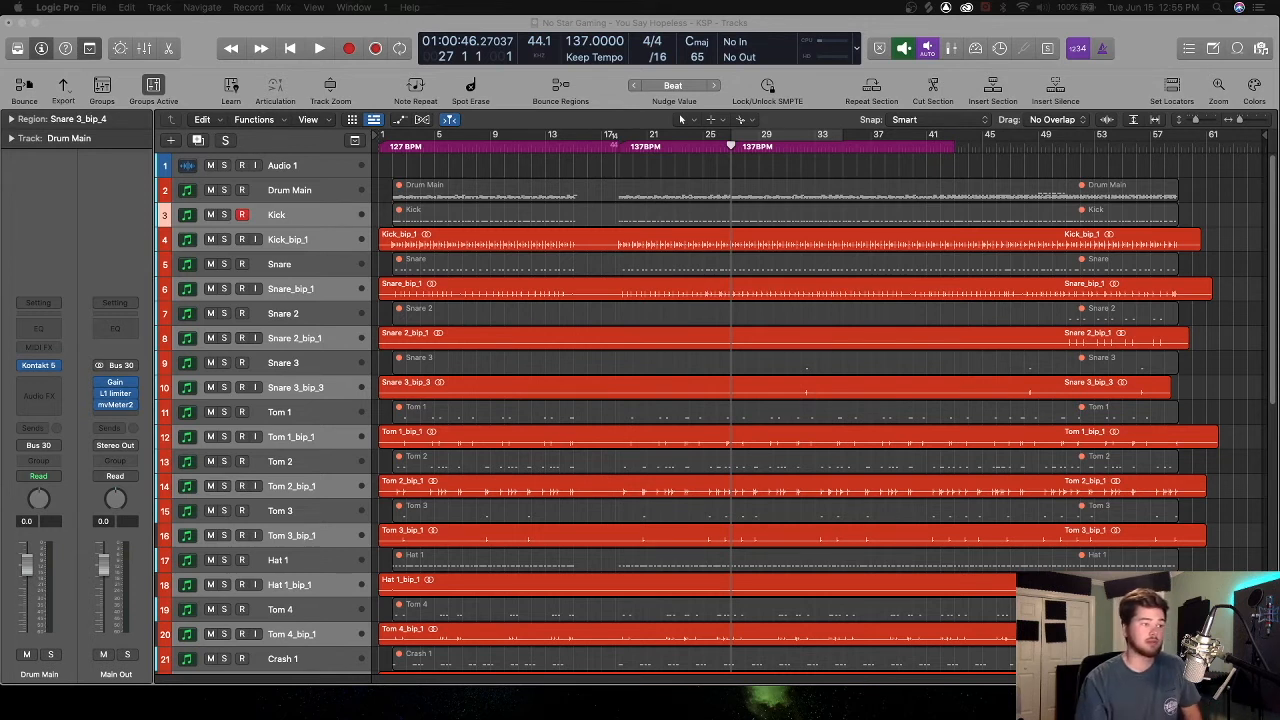
mouse_move(1132, 334)
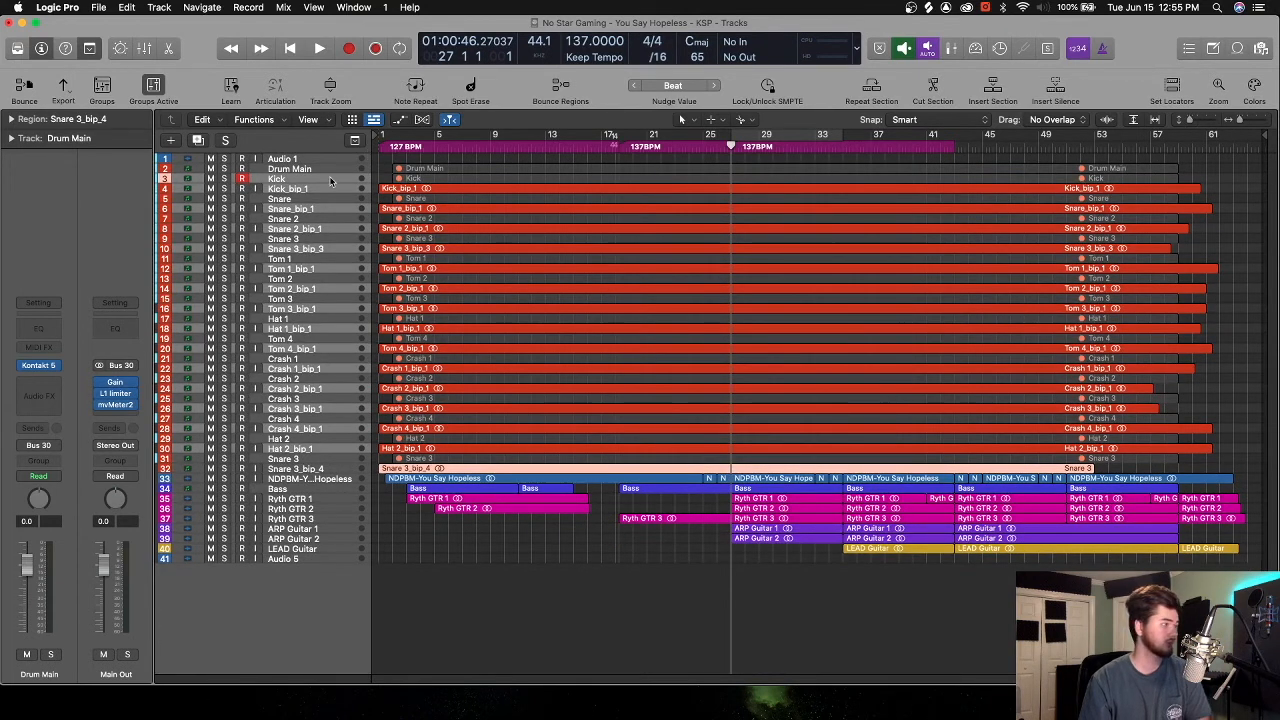
click(276, 178)
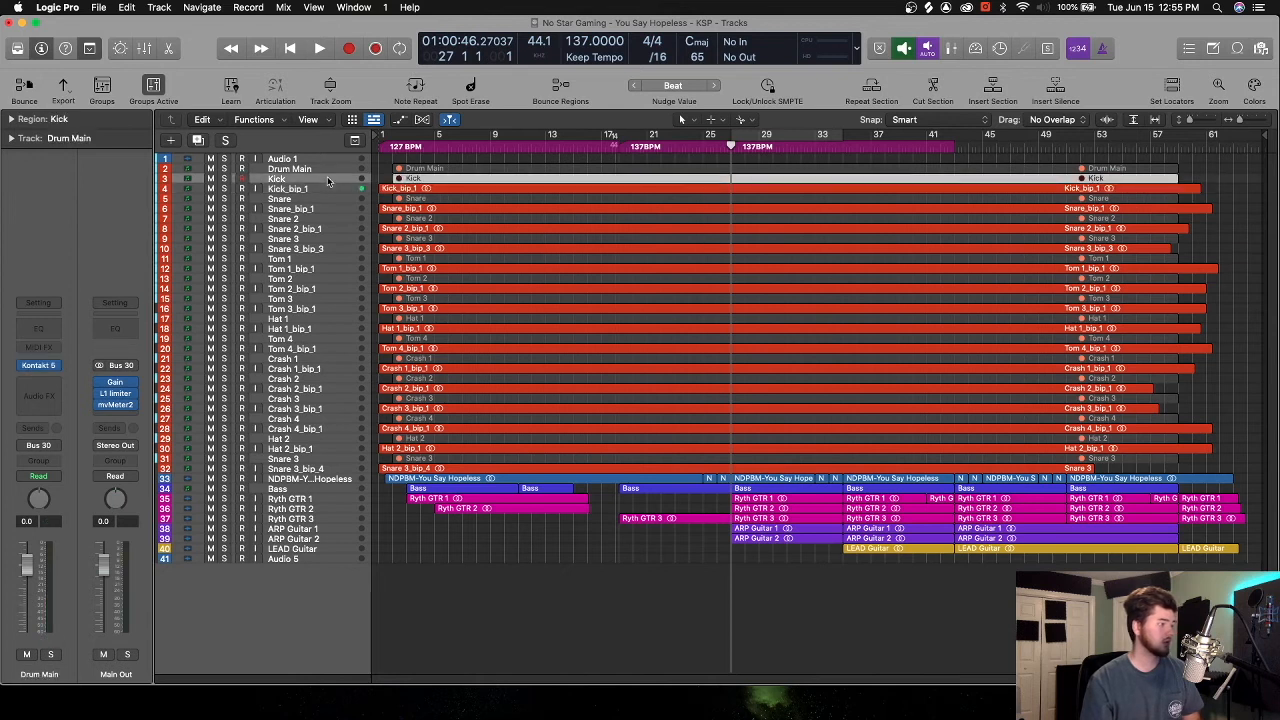
click(290, 188)
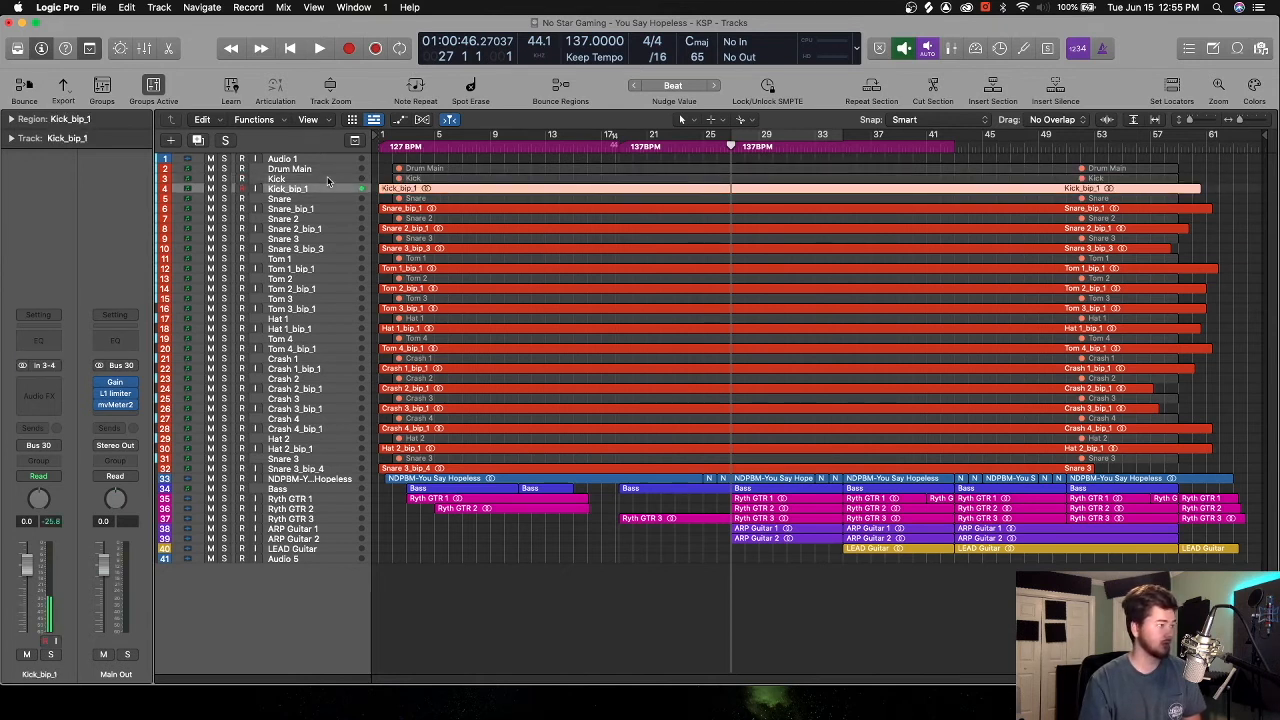
click(280, 198)
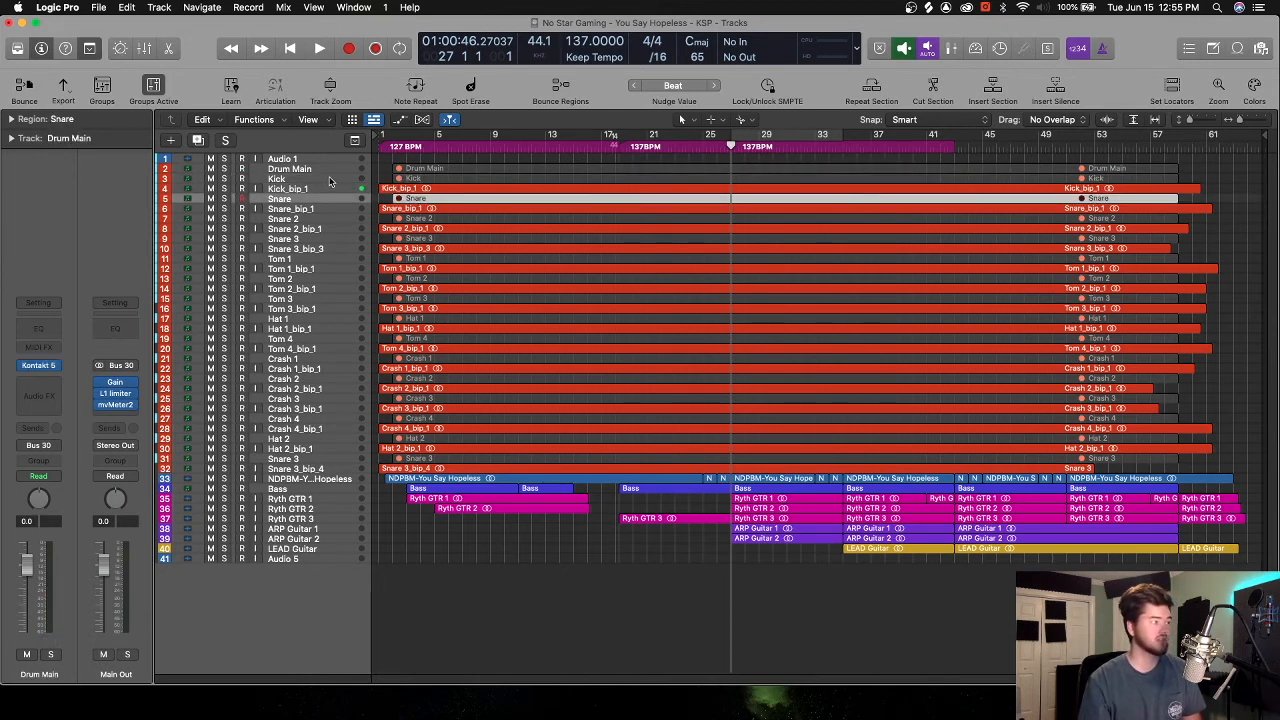
click(290, 208)
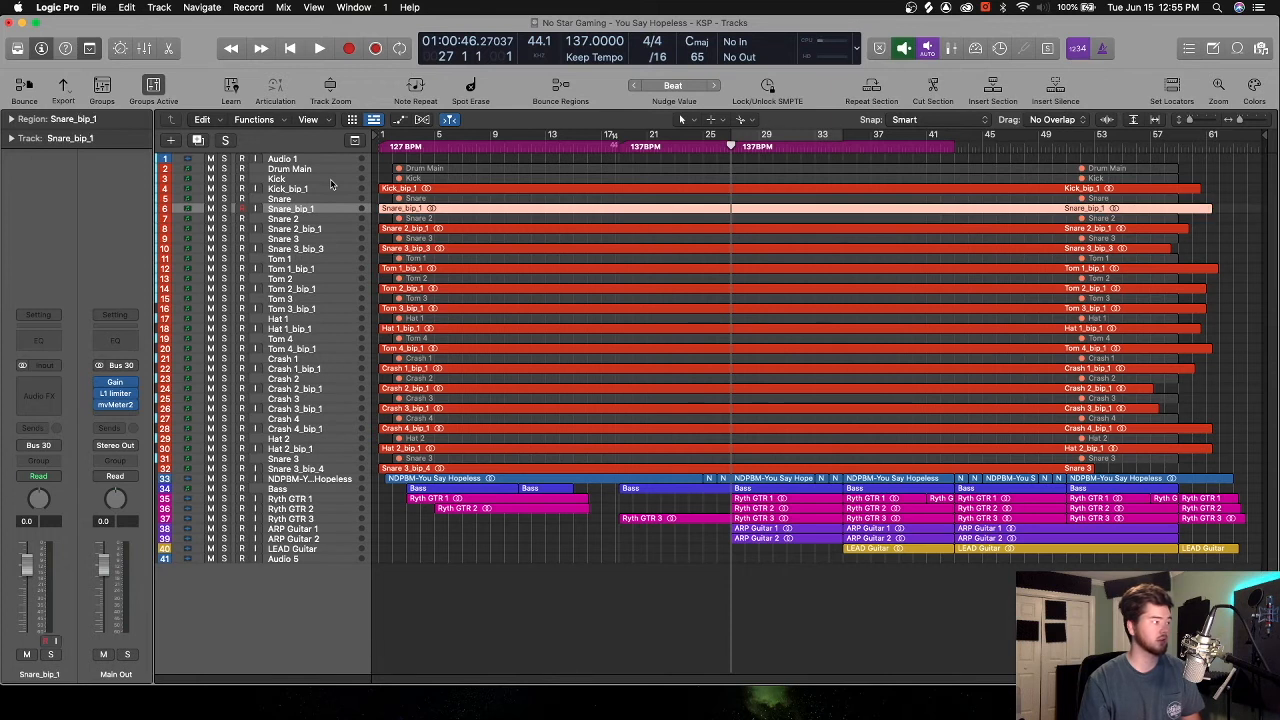
click(292, 228)
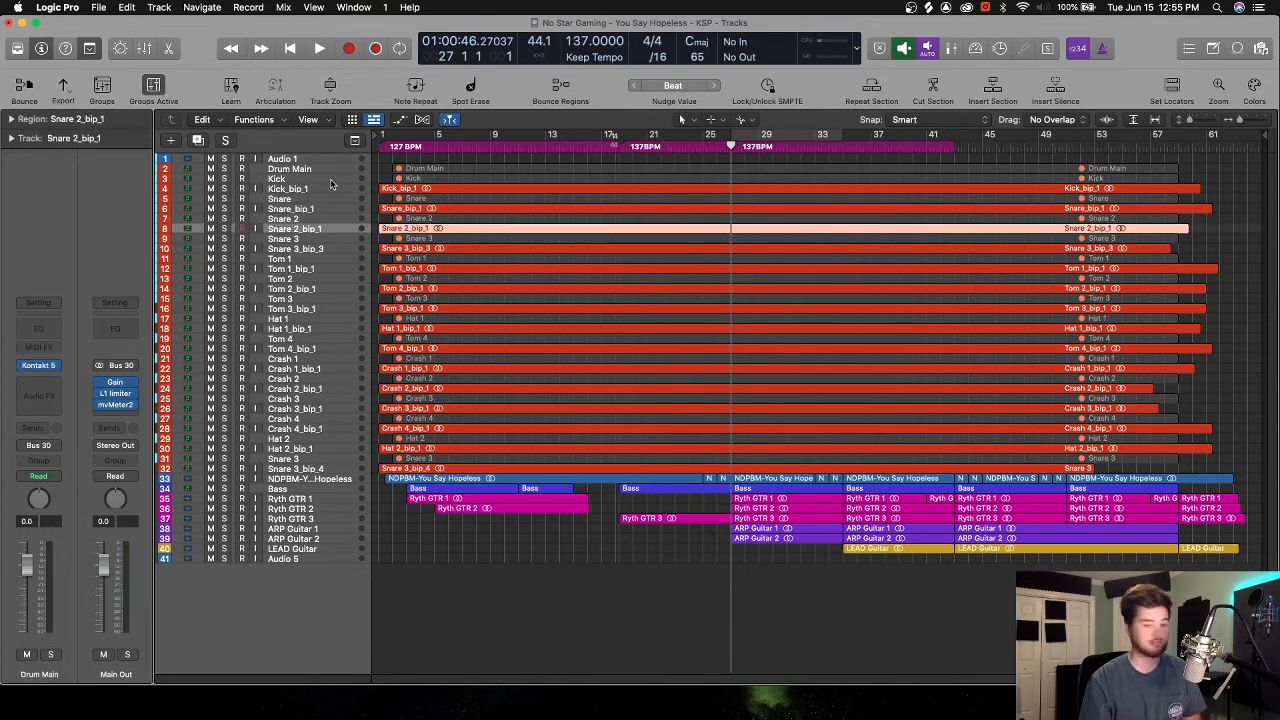
click(294, 228)
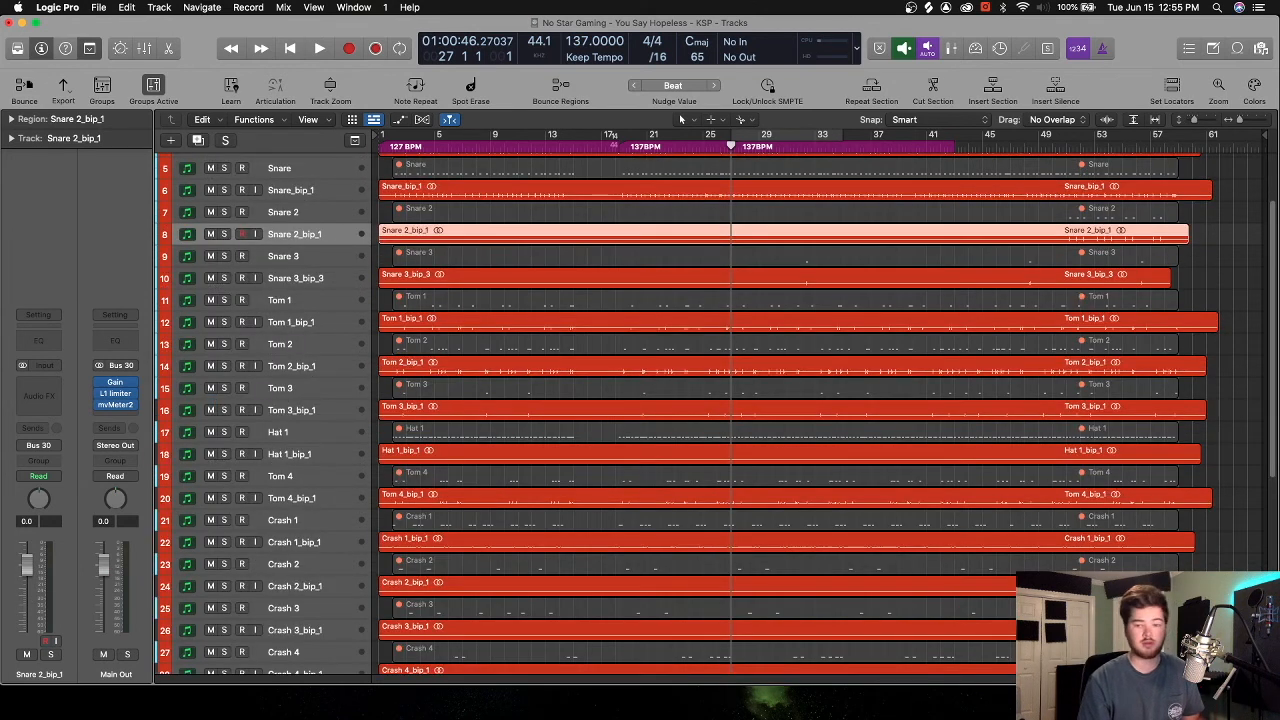
scroll(down, 3)
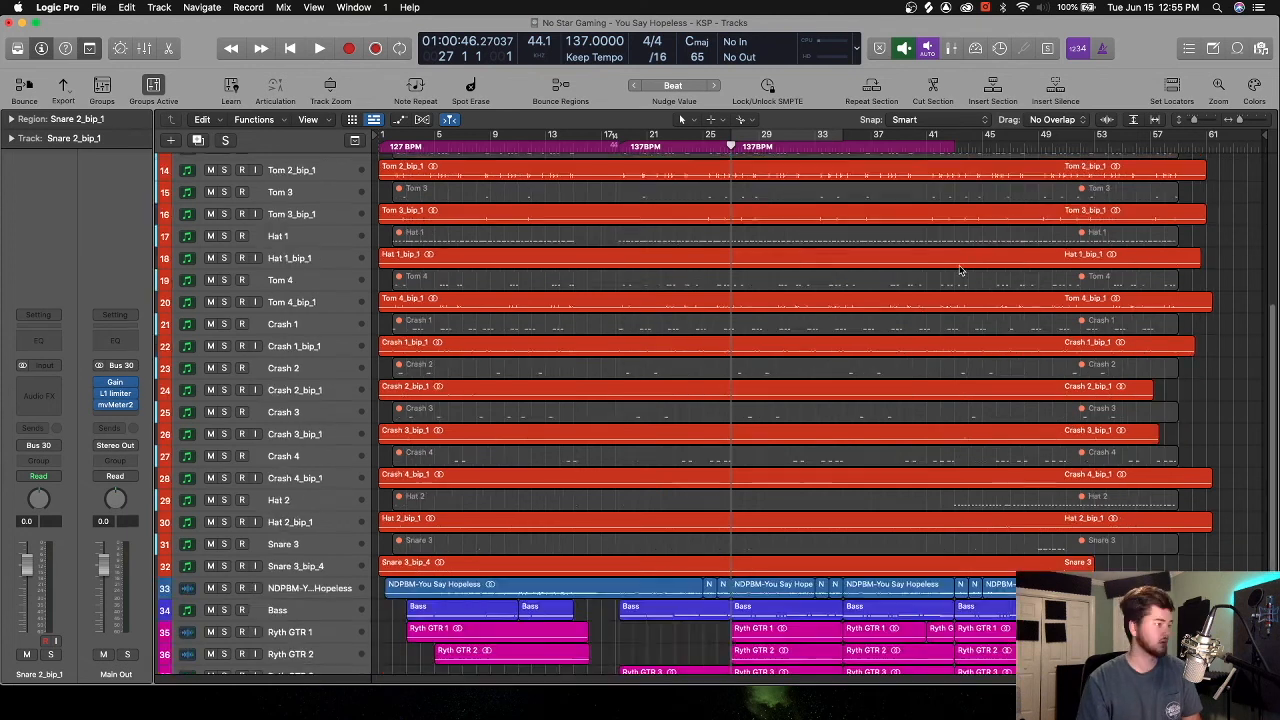
scroll(up, 3)
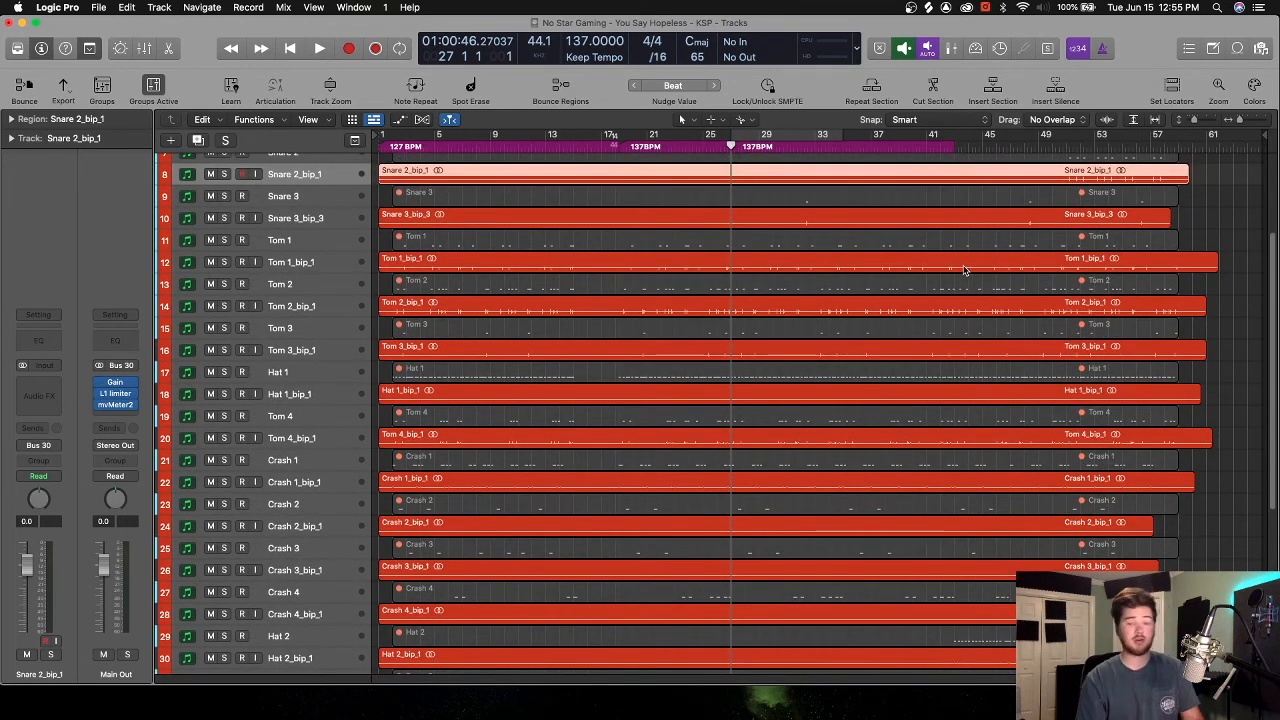